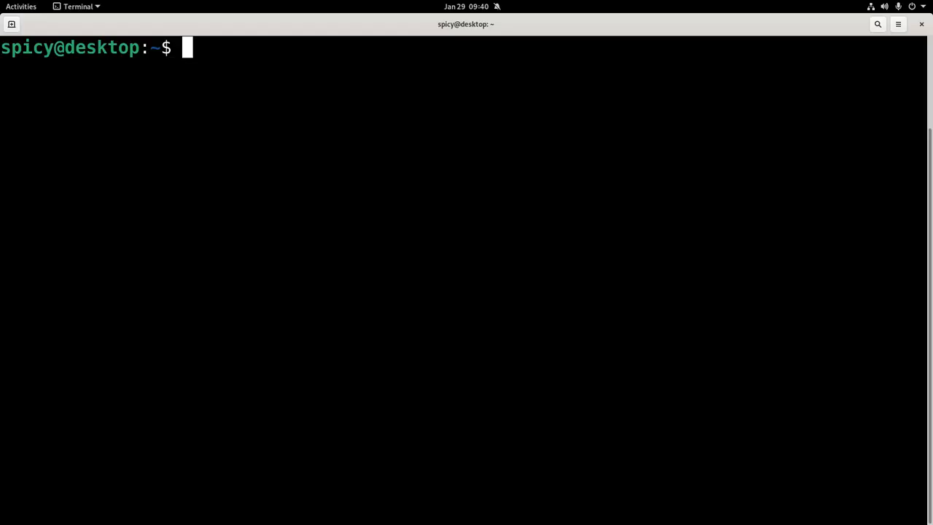
type("echo $")
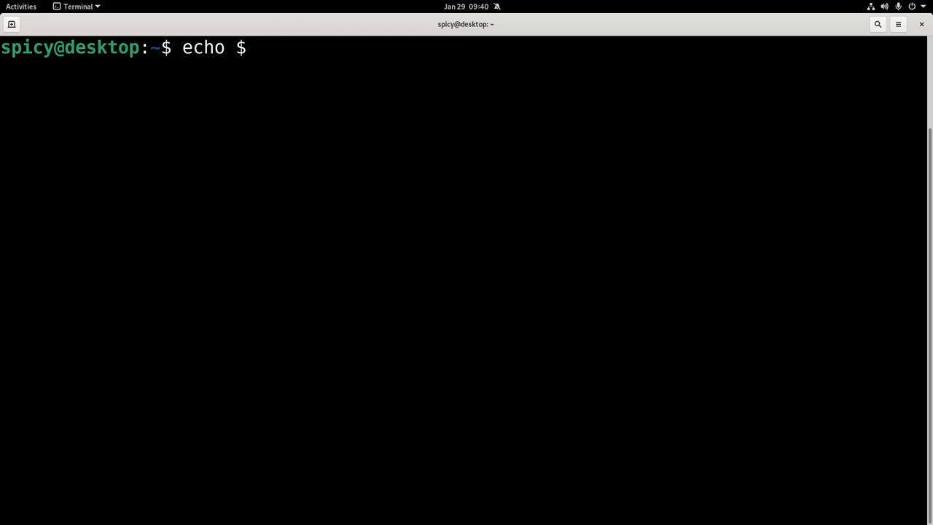
type("XDG_SESSION")
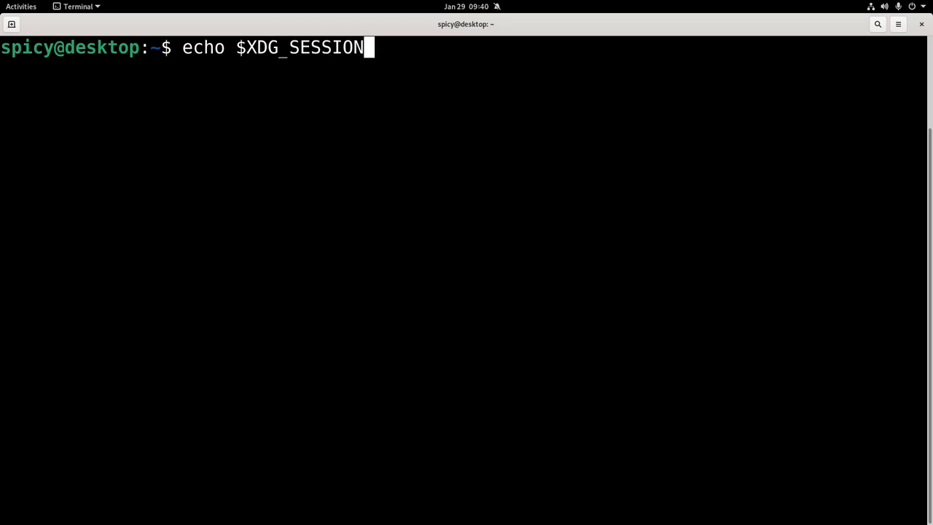